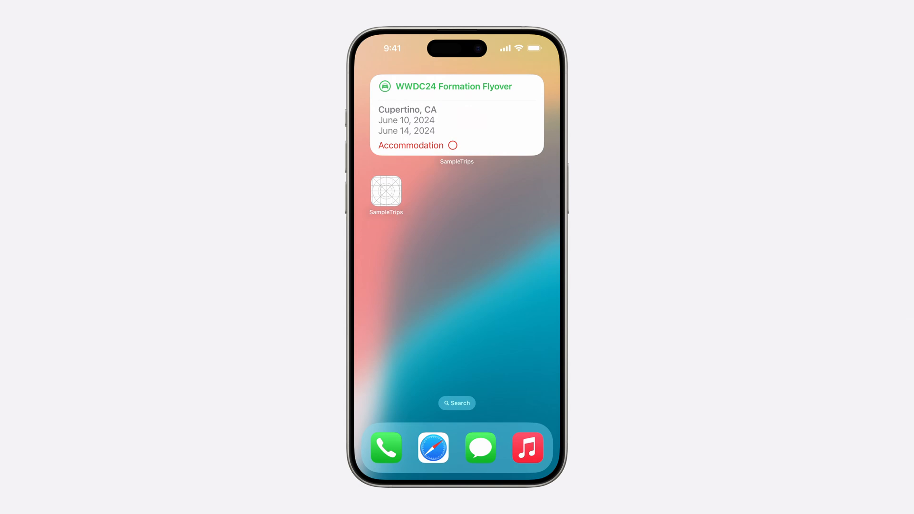
Check off WWDC24 Formation Flyover's accommodation in the widget and launch SampleTrips
click(455, 145)
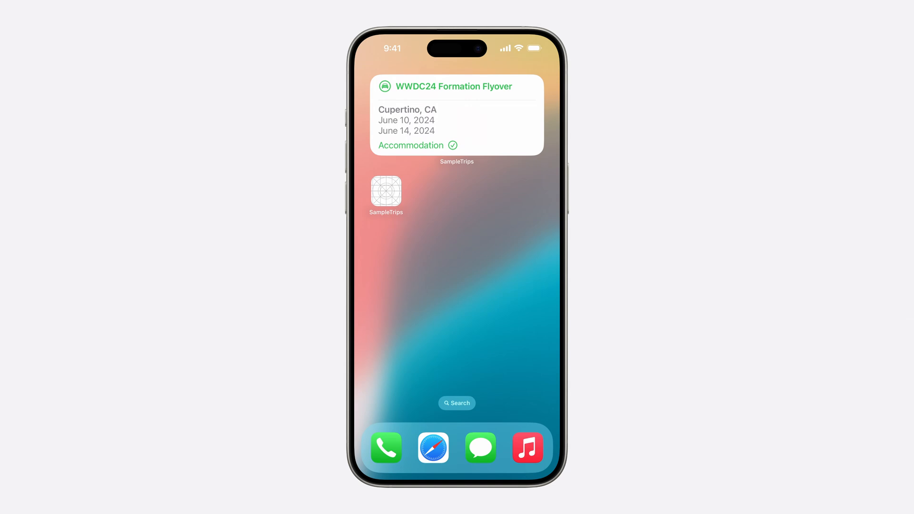
click(456, 117)
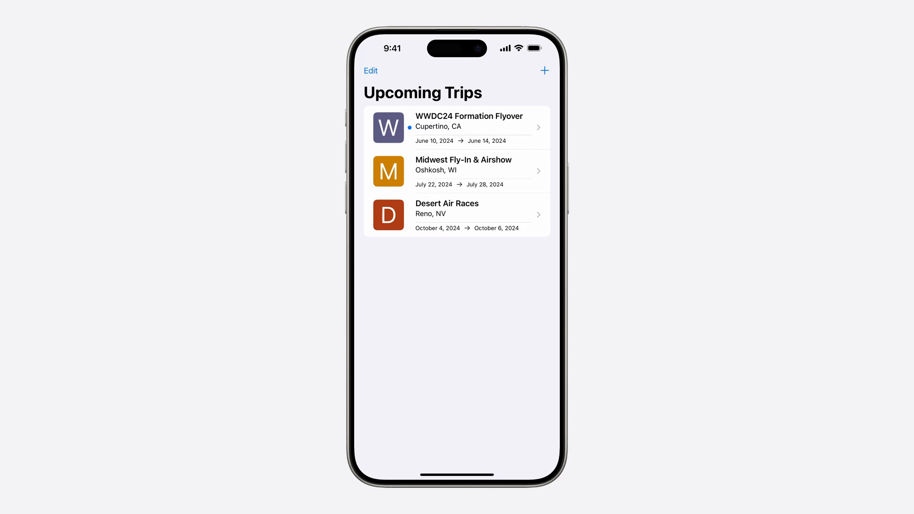
View WWDC24 Formation Flyover's Trip Details, then go back to Upcoming Trips
click(469, 127)
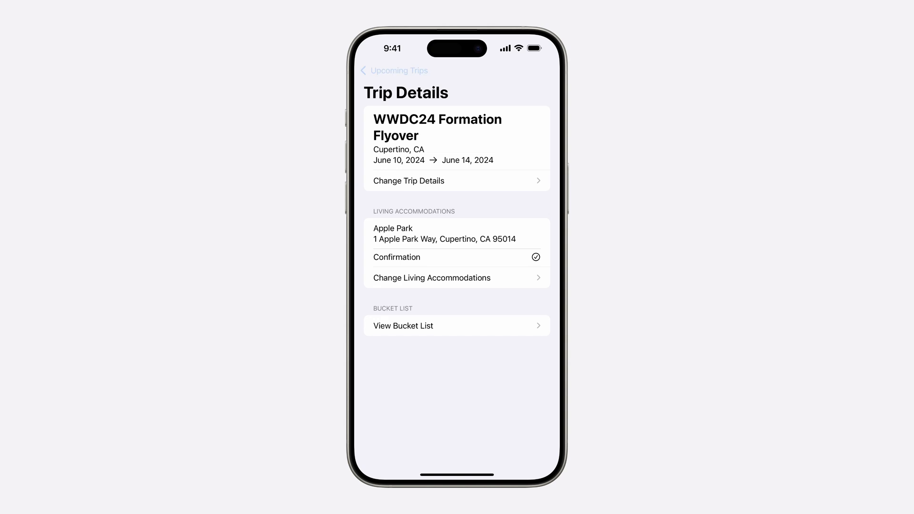
click(393, 70)
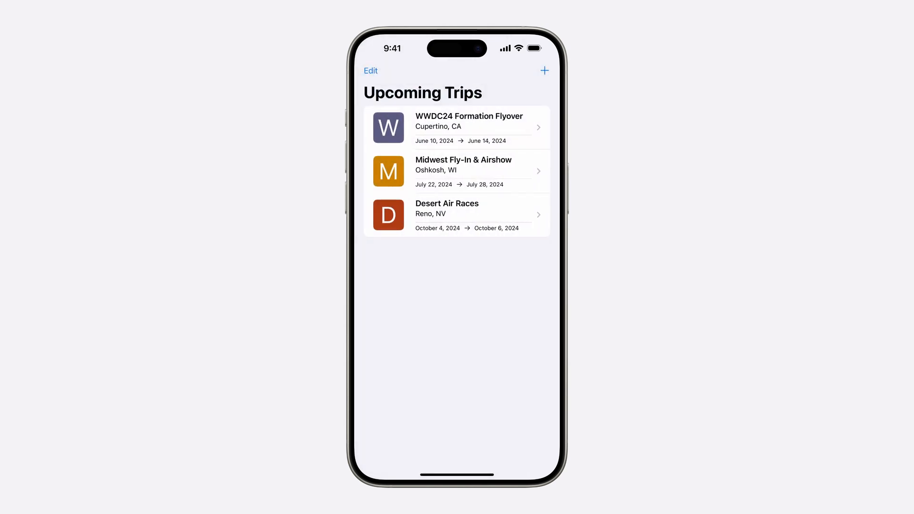